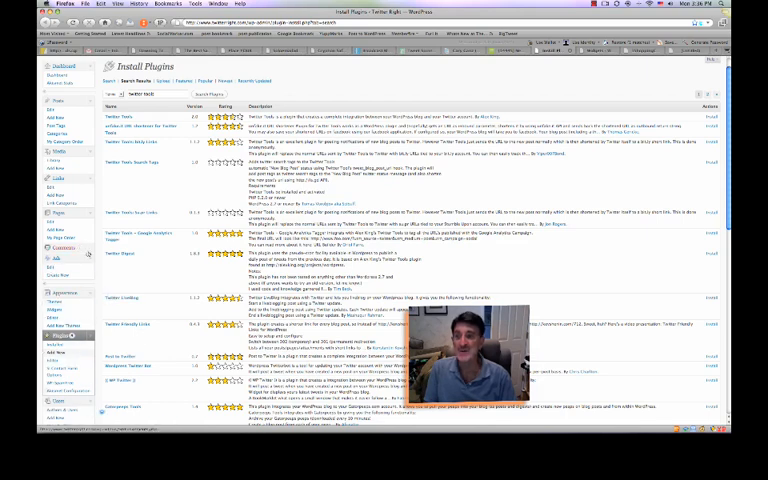
- Scroll down the Install Plugins page toward the log-out link
scroll(down, 3)
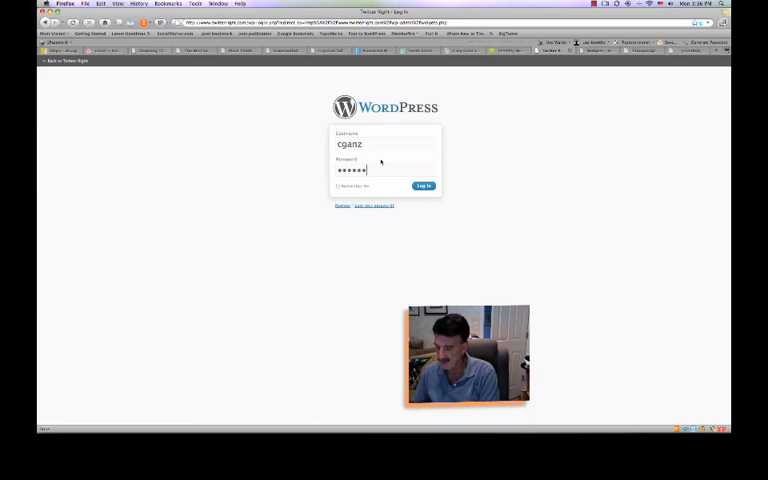
- Sign in to the site admin, declining Firefox's save-password prompt, and retry after the error
click(424, 184)
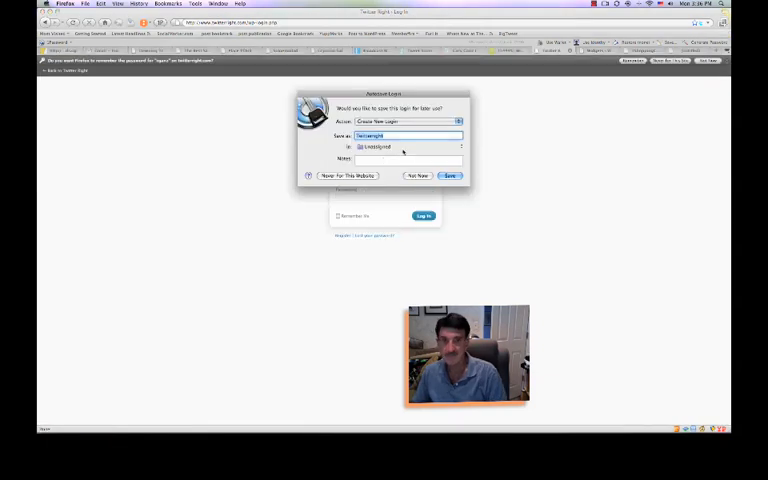
click(418, 176)
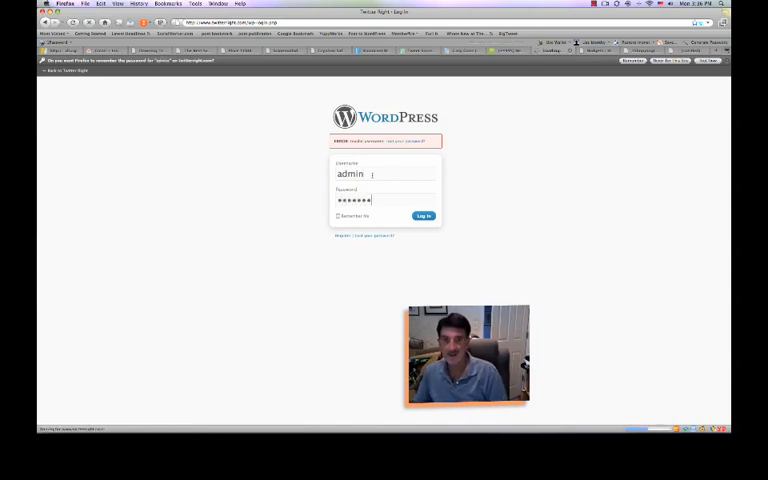
click(424, 216)
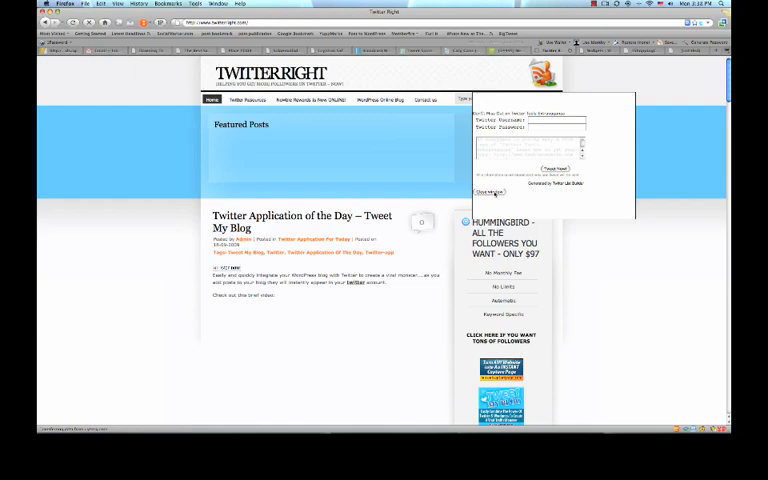
- Dismiss the overlay and scroll down the Twitterright page past the 'Get Your Free Gift!' sidebar form
click(484, 192)
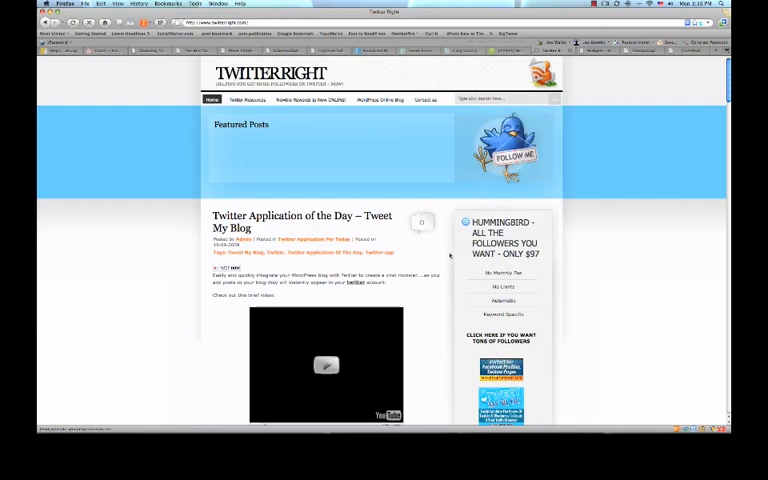
scroll(down, 3)
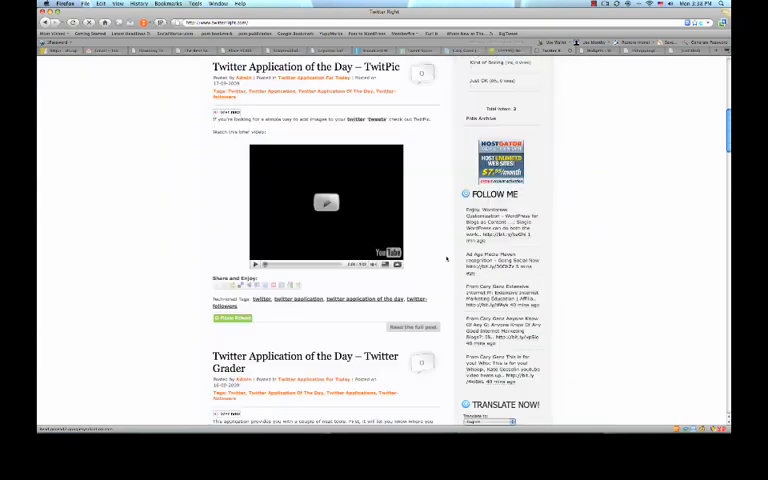
scroll(down, 3)
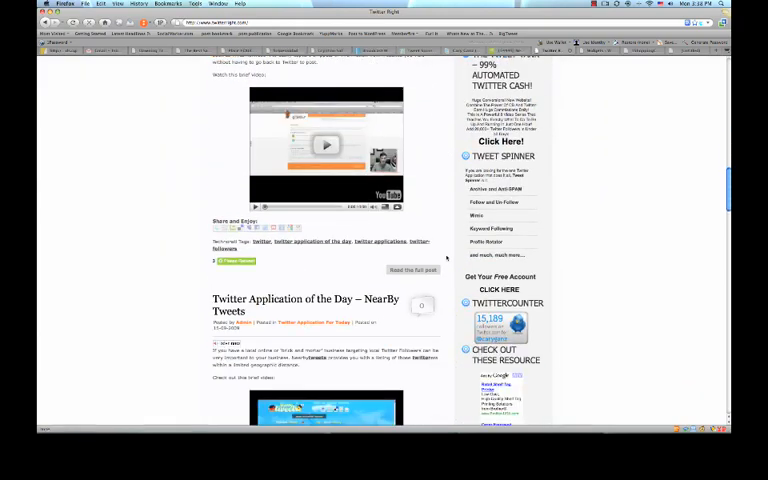
scroll(down, 3)
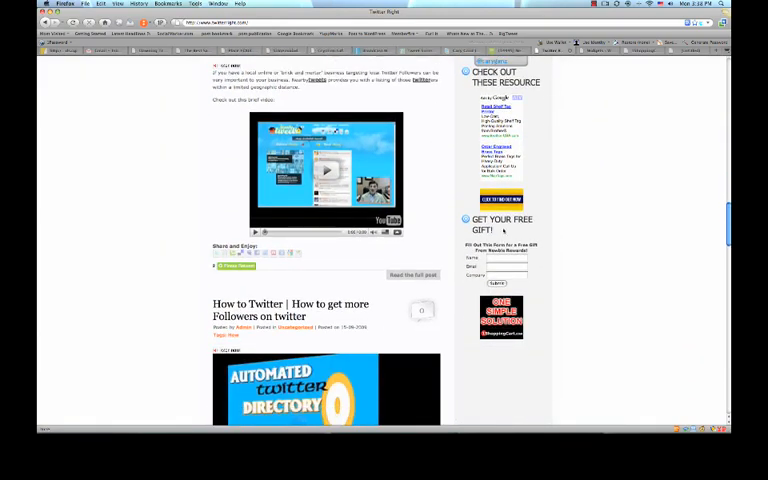